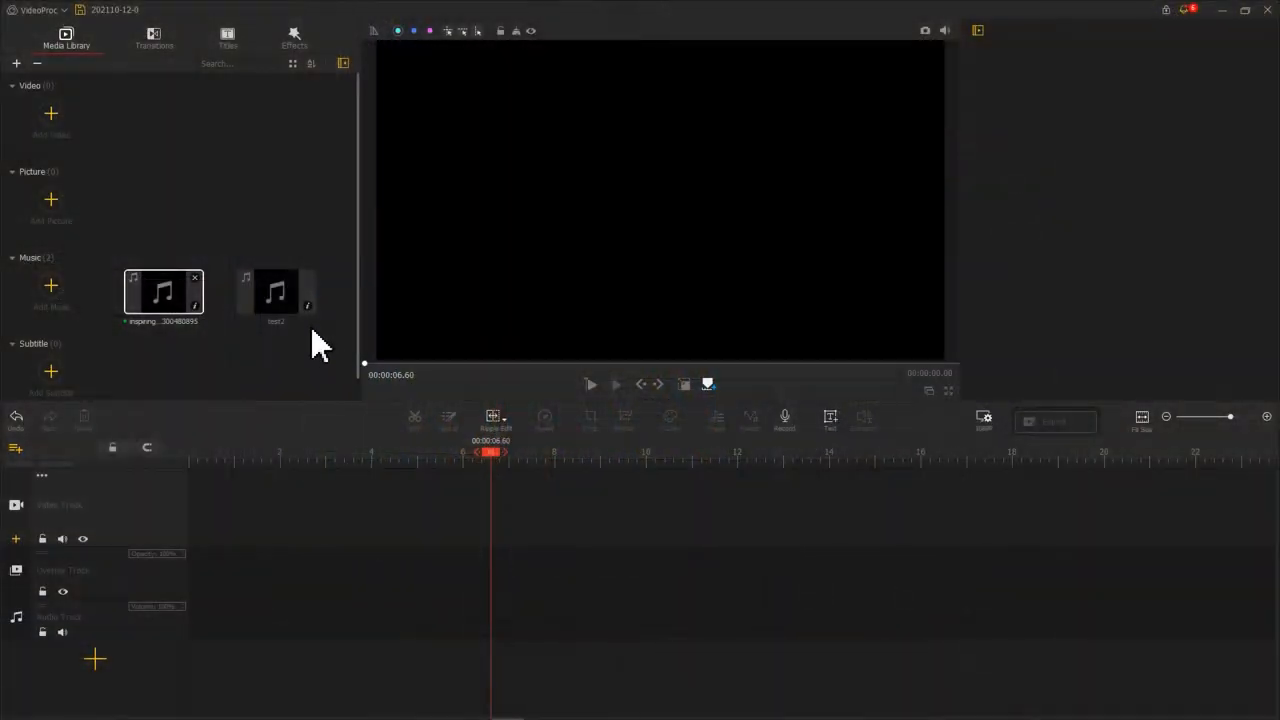
Step: Place test2 on the audio track and add a second audio track for the inspiring music
{"action": "left_click_drag", "start_coordinate": [276, 291], "coordinate": [210, 625]}
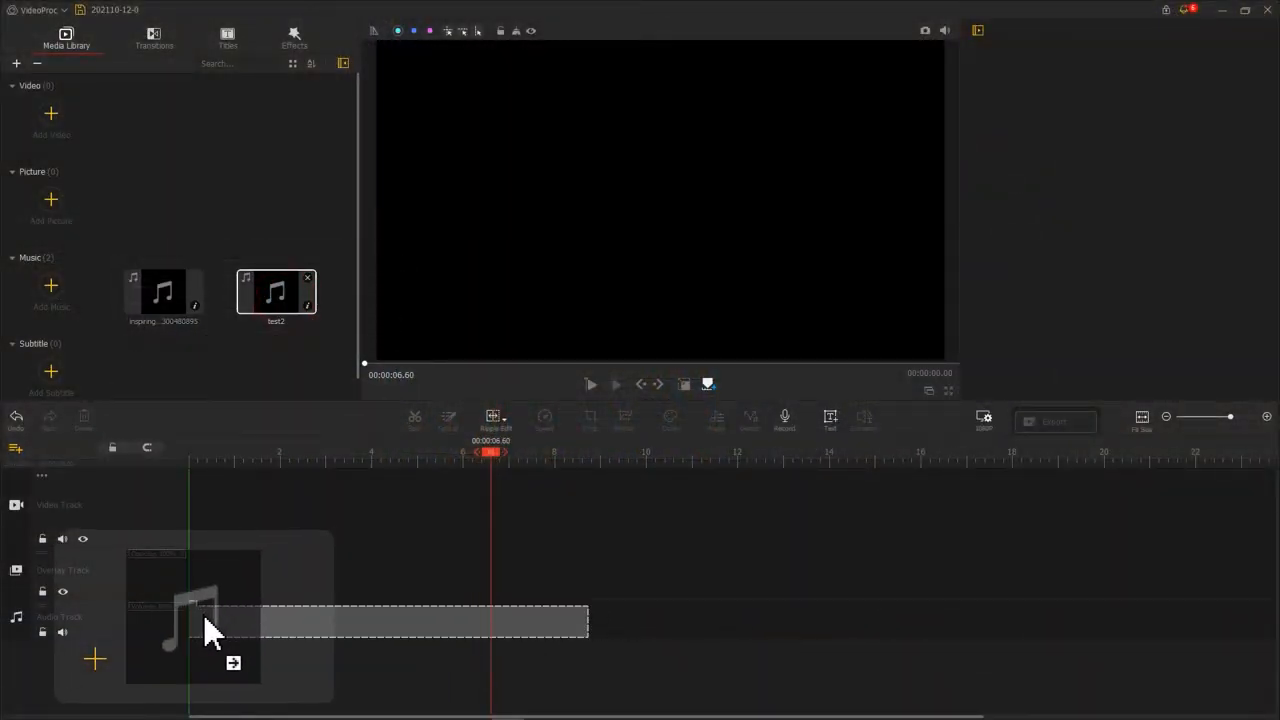
{"action": "right_click", "coordinate": [210, 625]}
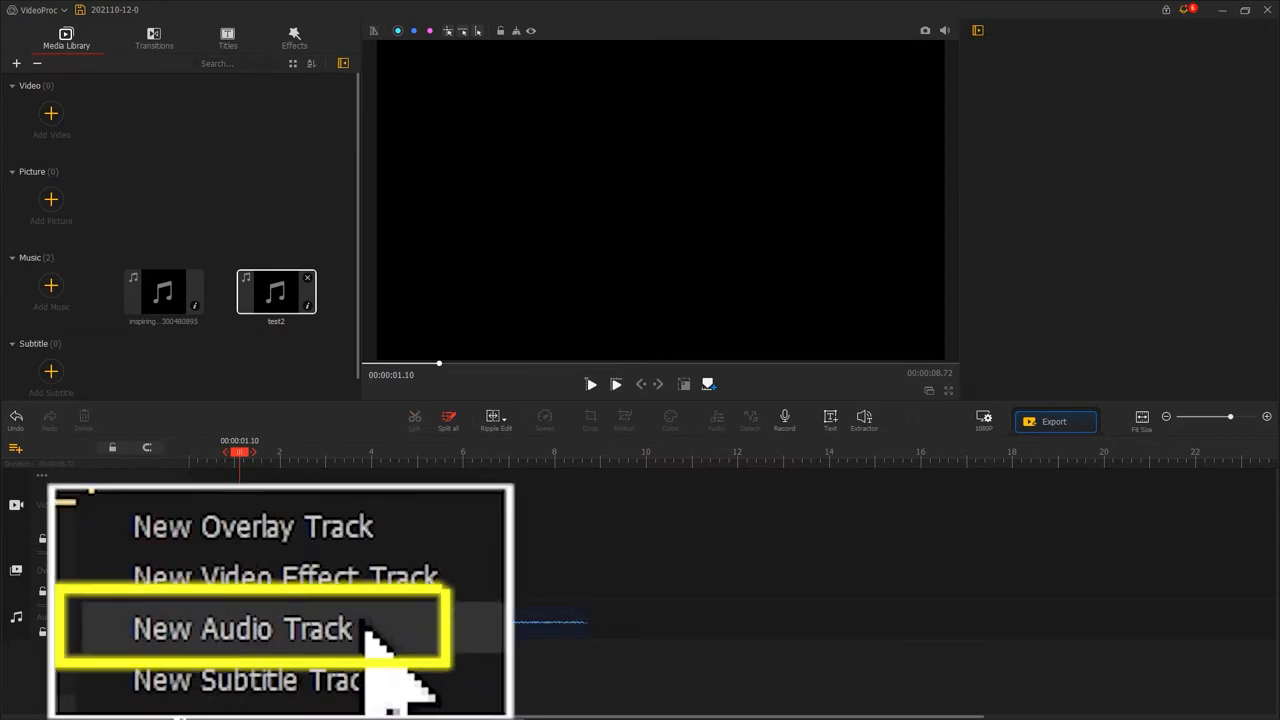
{"action": "left_click", "coordinate": [241, 628]}
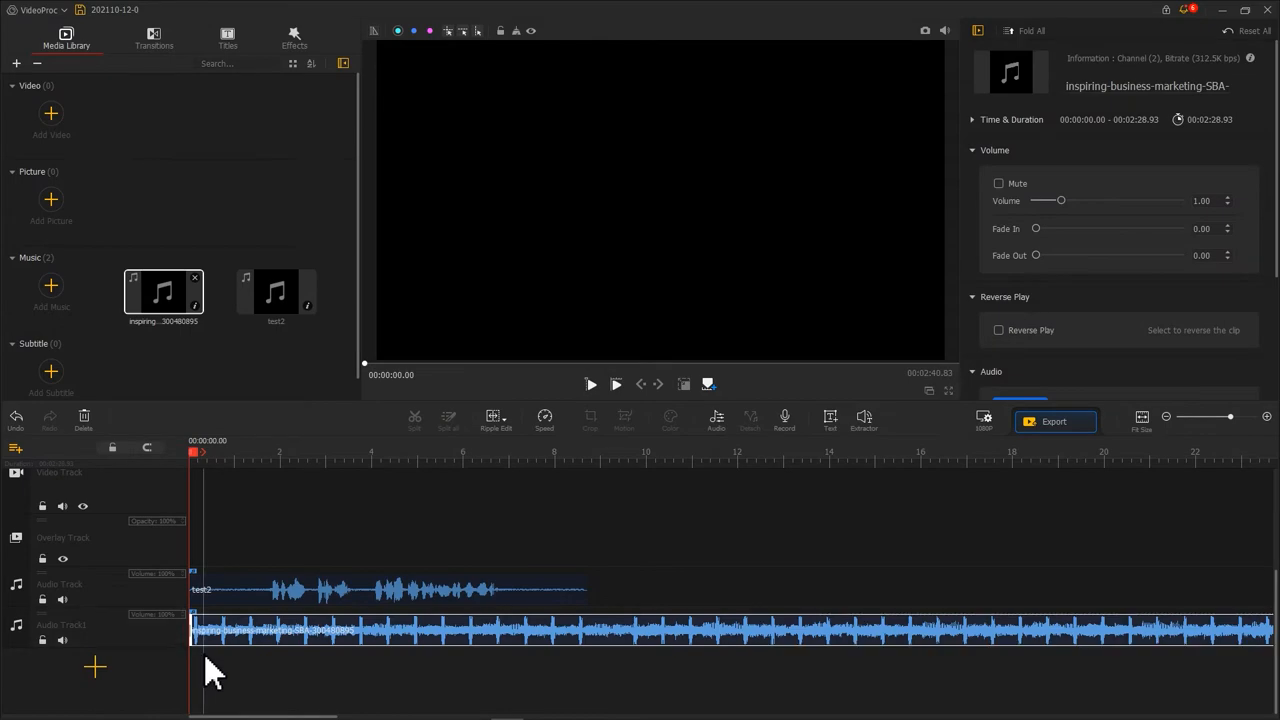
Step: Lower the inspiring business marketing music clip's volume from 1.00 to 0.55
{"action": "left_click", "coordinate": [520, 452]}
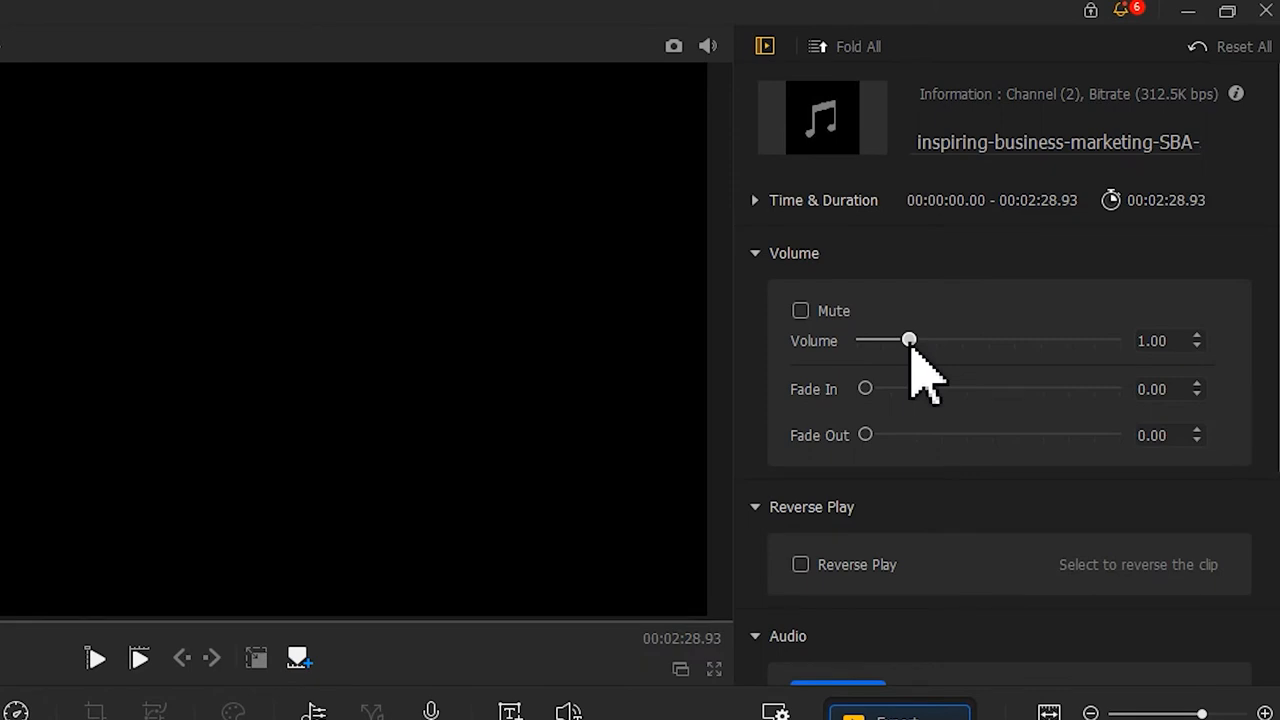
{"action": "left_click_drag", "start_coordinate": [908, 340], "coordinate": [885, 340]}
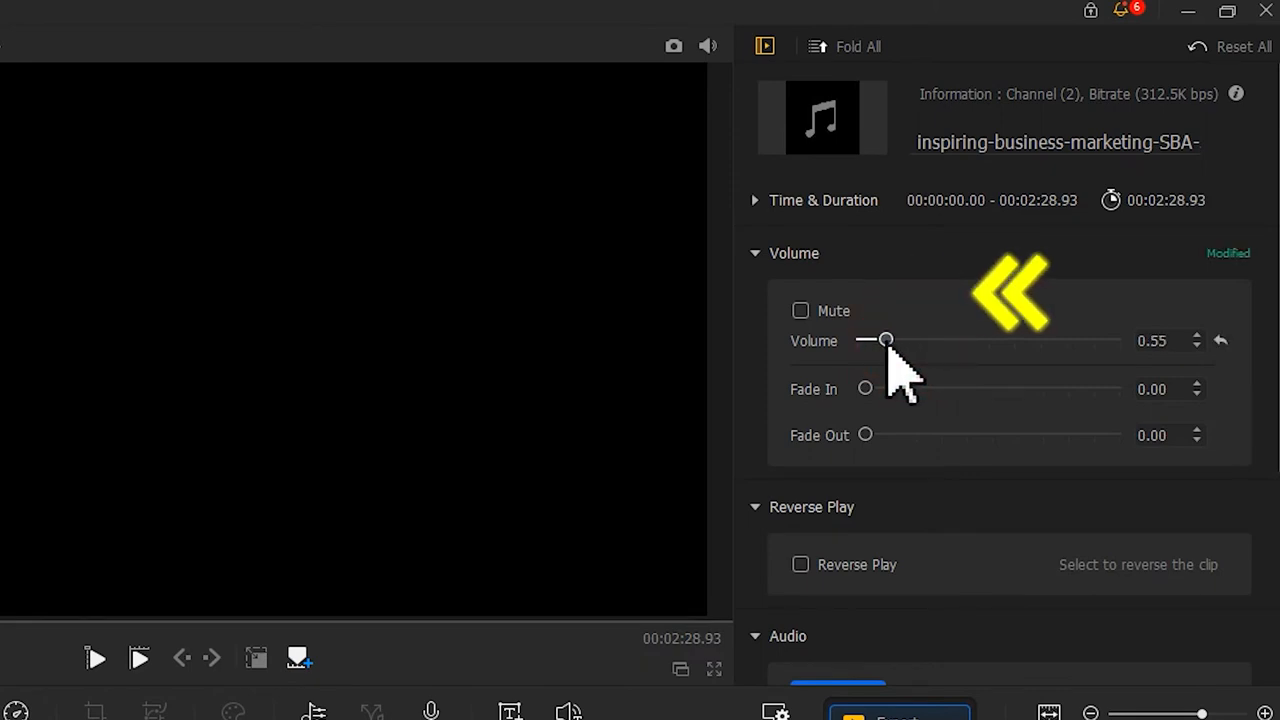
{"action": "left_click_drag", "start_coordinate": [885, 340], "coordinate": [878, 340]}
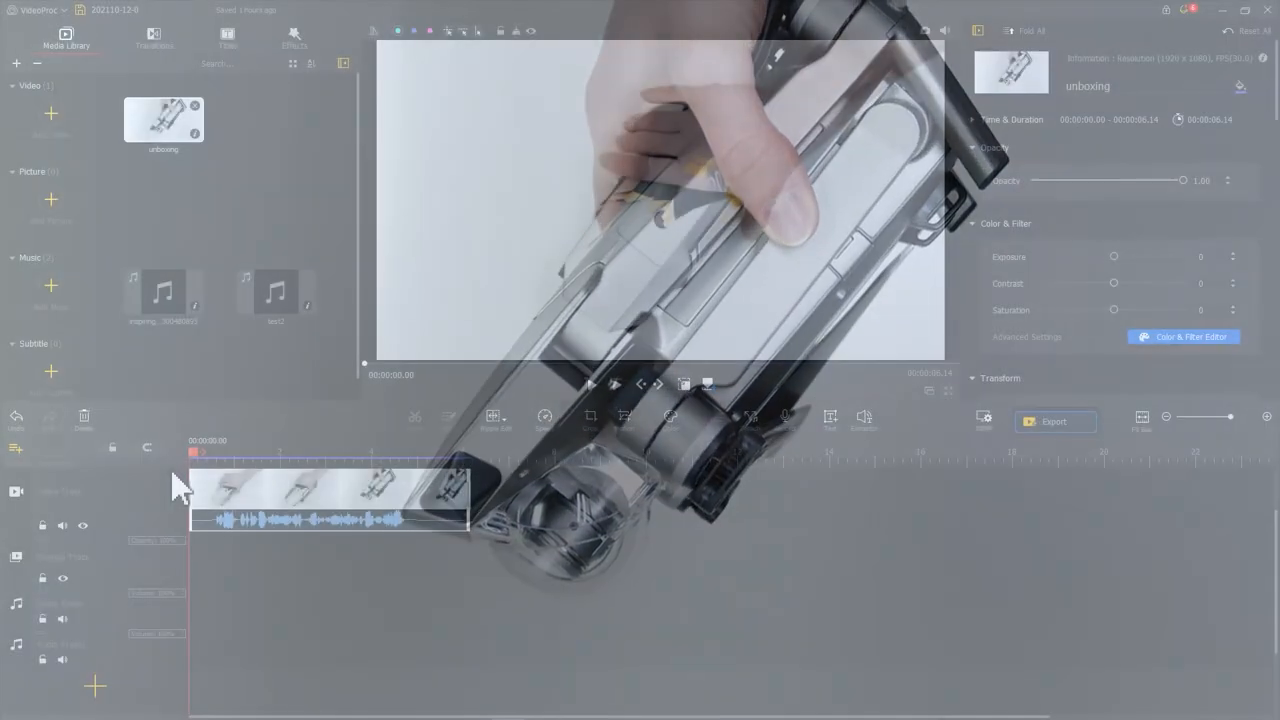
Step: Import the green-screen wow video through Add Video in the Media Library
{"action": "left_click", "coordinate": [590, 384]}
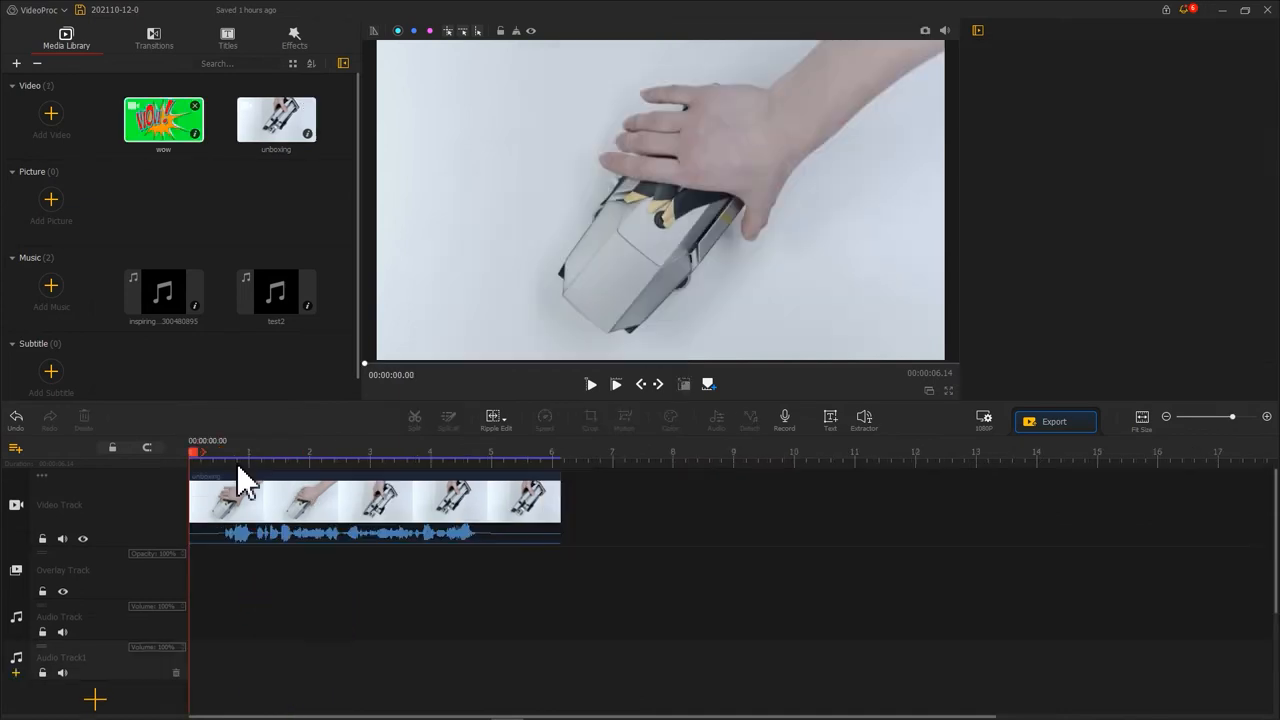
{"action": "left_click", "coordinate": [590, 384]}
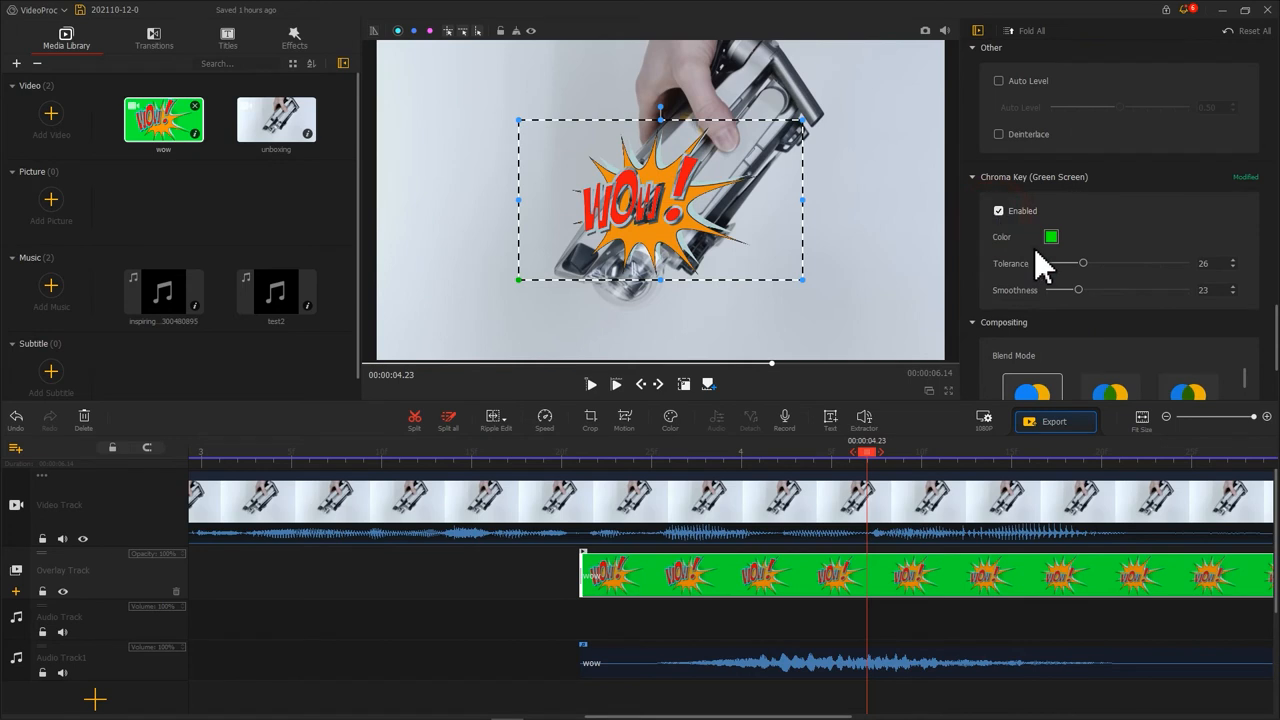
Step: Lower the wow overlay's chroma key tolerance from 26 to 4
{"action": "left_click_drag", "start_coordinate": [1083, 263], "coordinate": [1051, 263]}
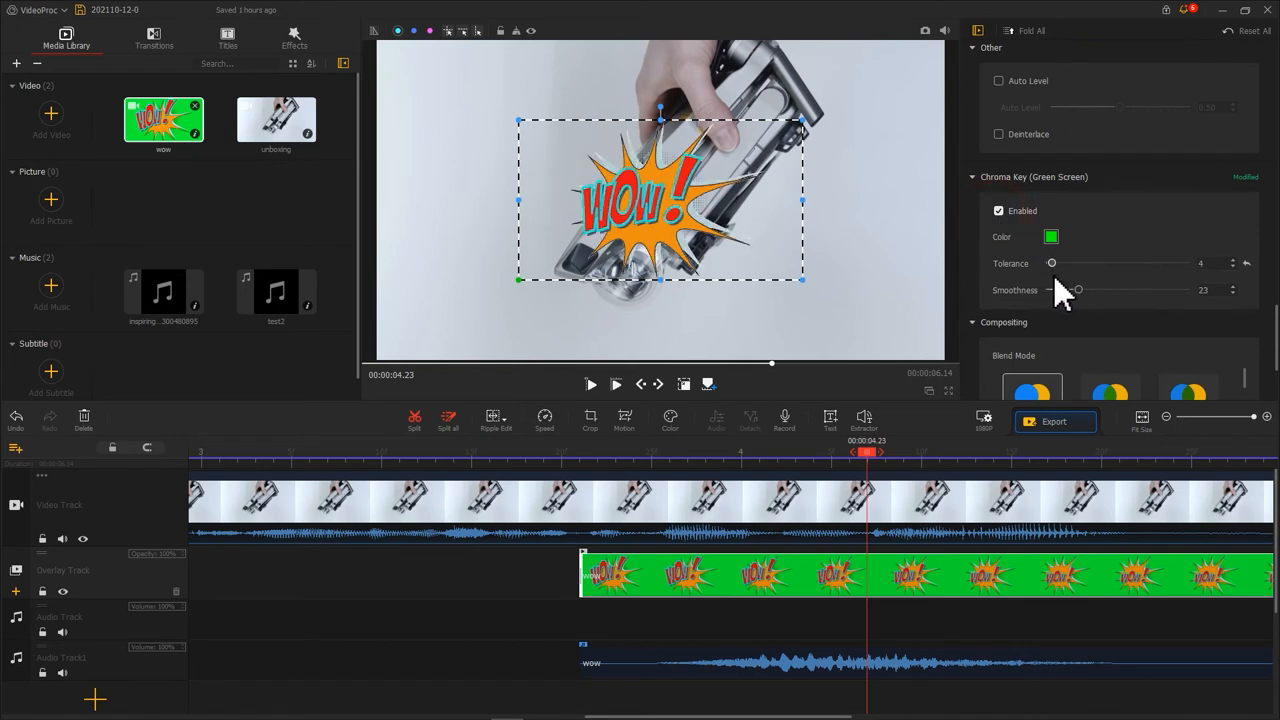